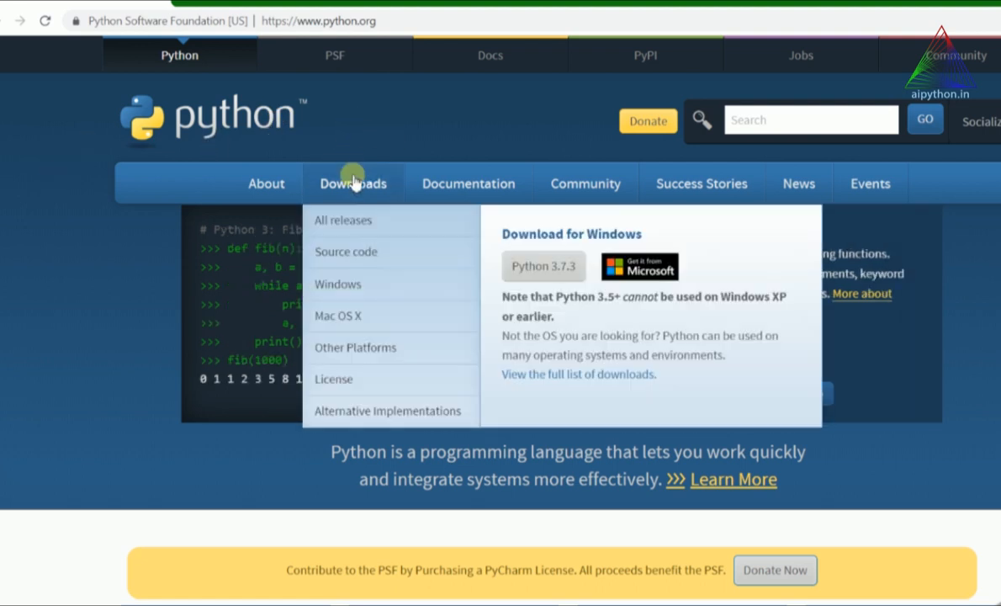
mouse_move(350, 204)
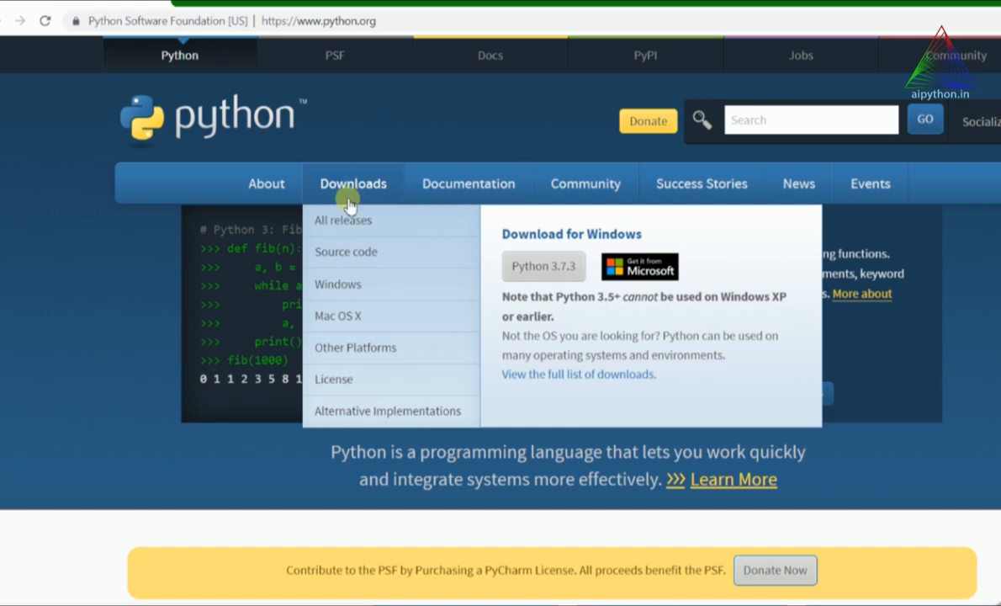
- Navigate from the Downloads menu to the Python Releases for Windows page
click(338, 282)
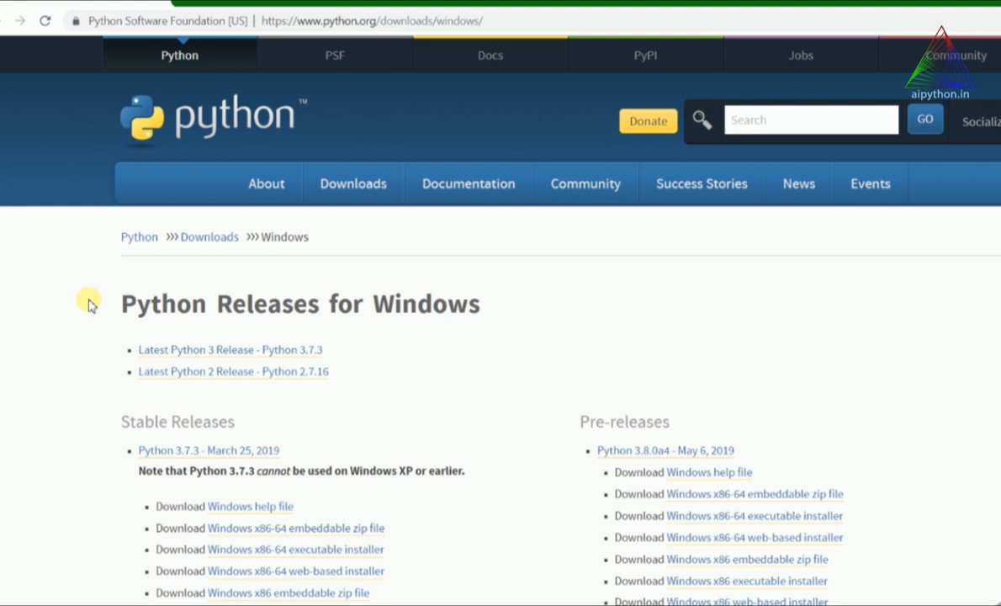
- Scroll down the Windows releases page until the Python 3.6.7 (Oct. 20, 2018) section is visible
scroll(down, 3)
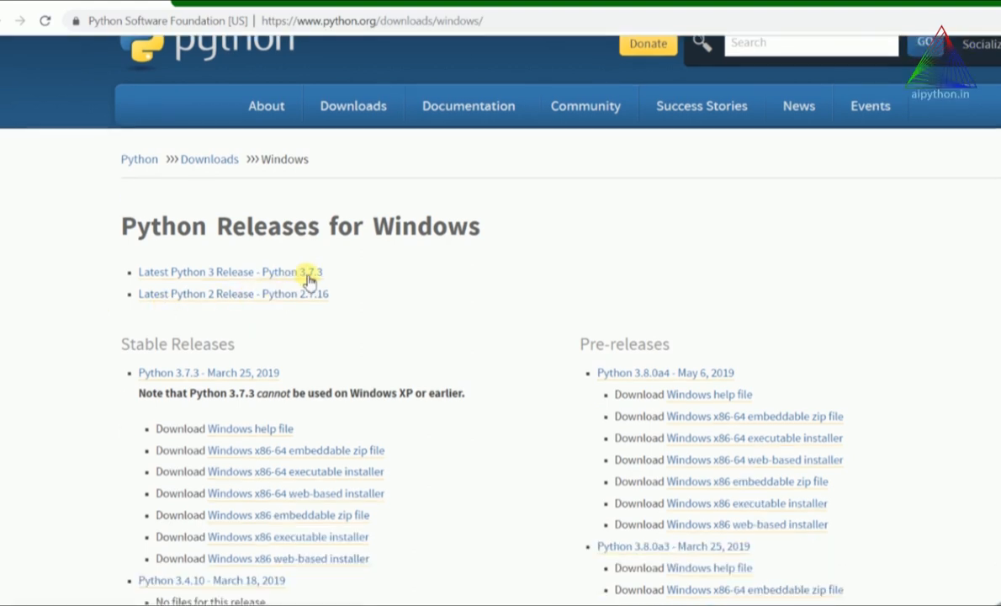
mouse_move(24, 306)
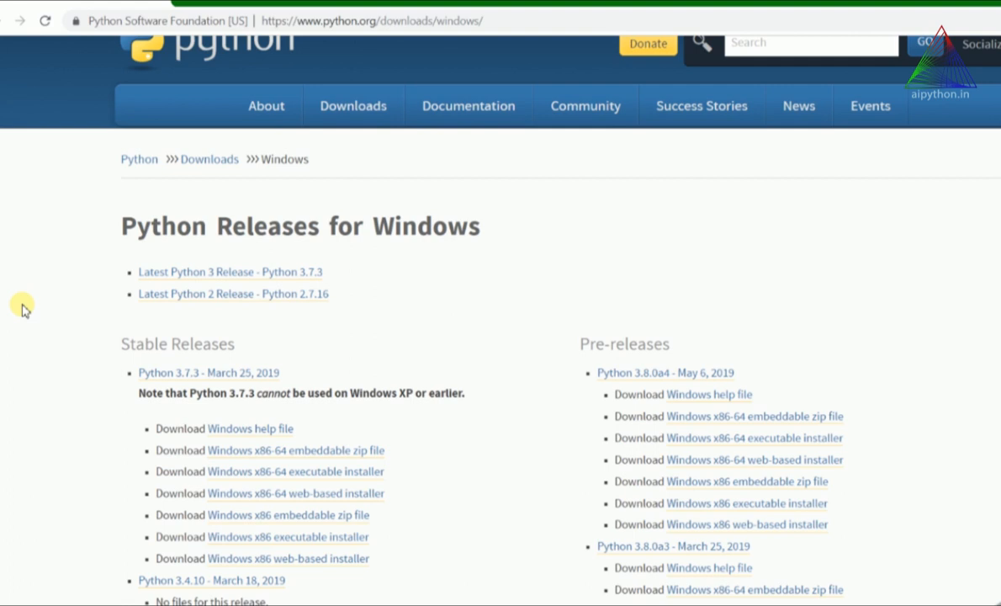
scroll(down, 3)
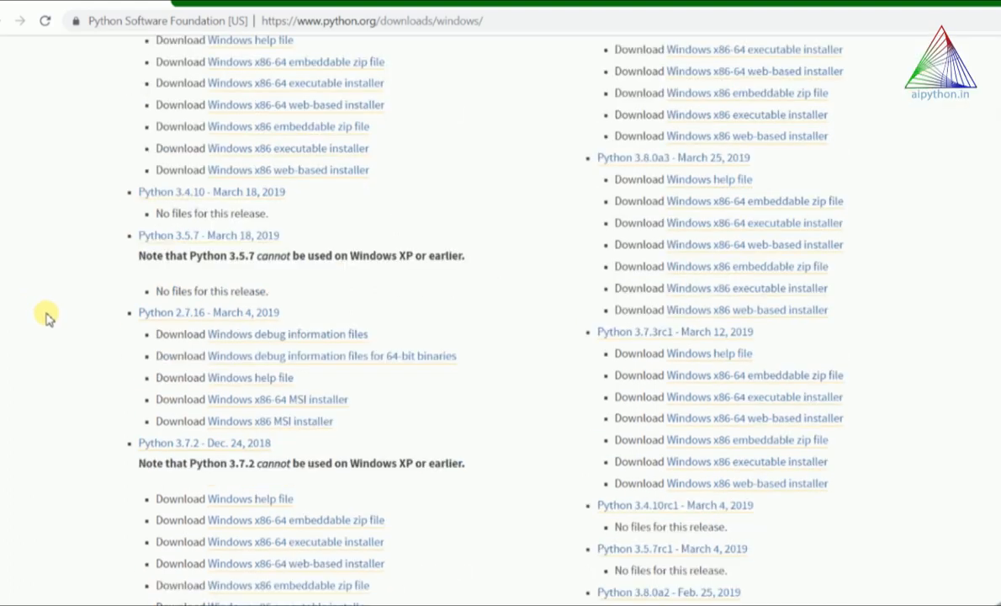
scroll(down, 3)
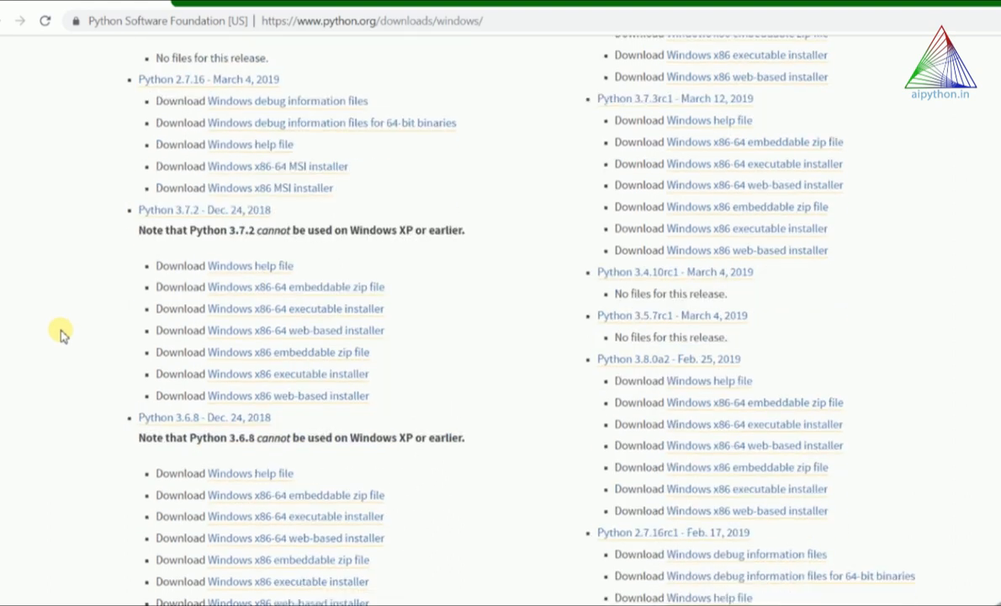
scroll(down, 3)
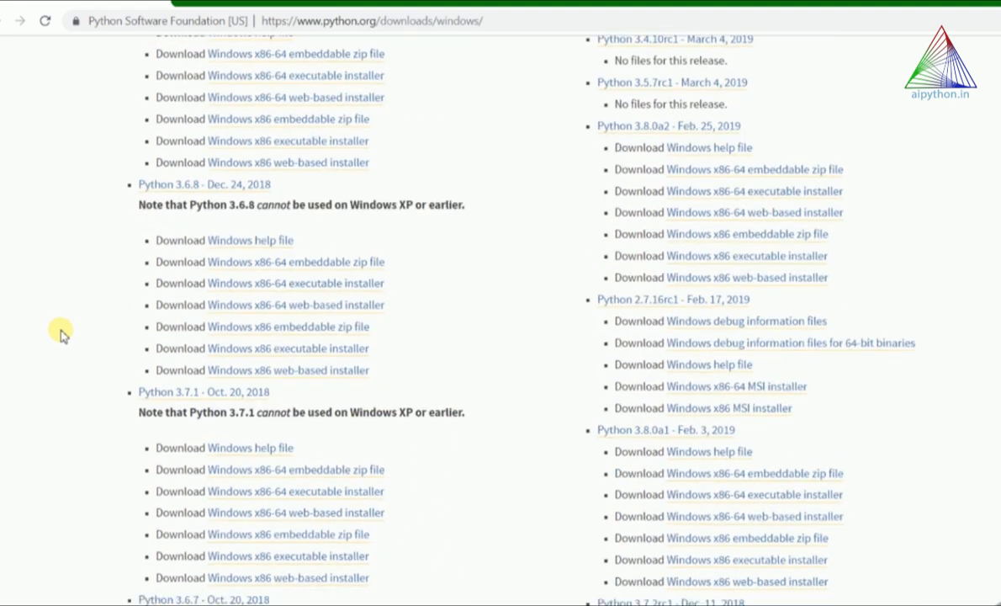
scroll(down, 3)
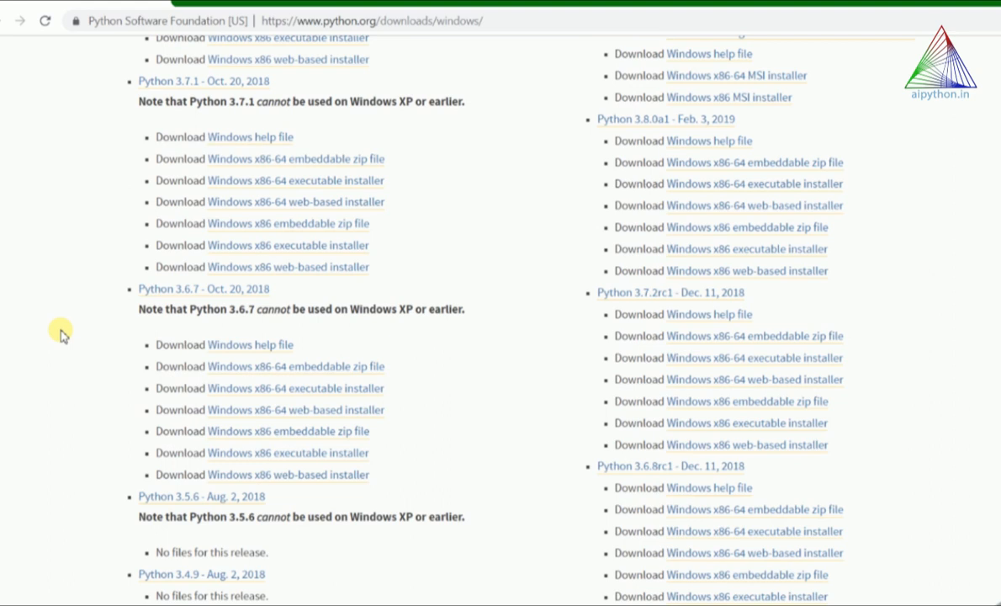
scroll(down, 3)
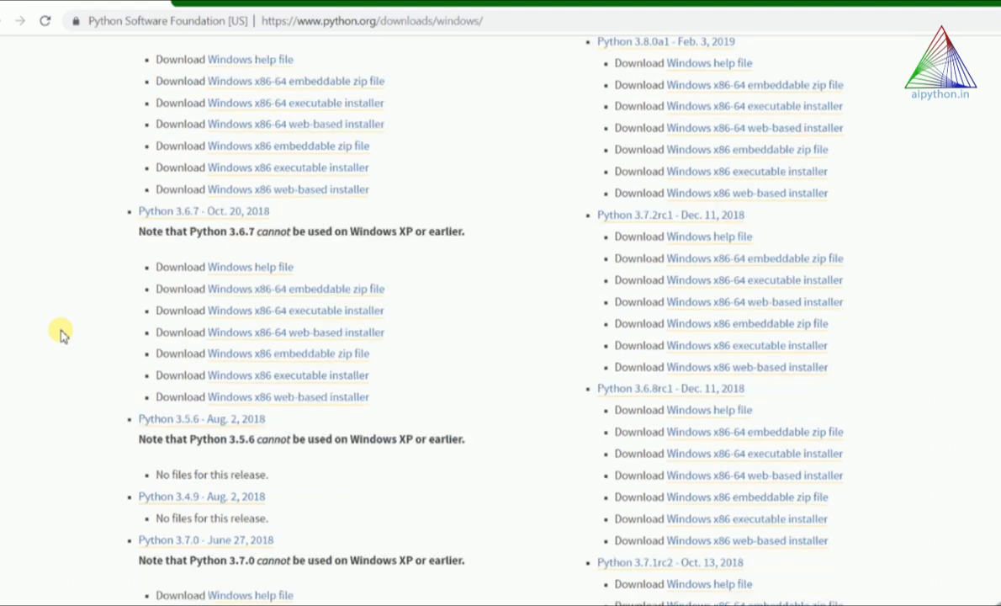
mouse_move(54, 294)
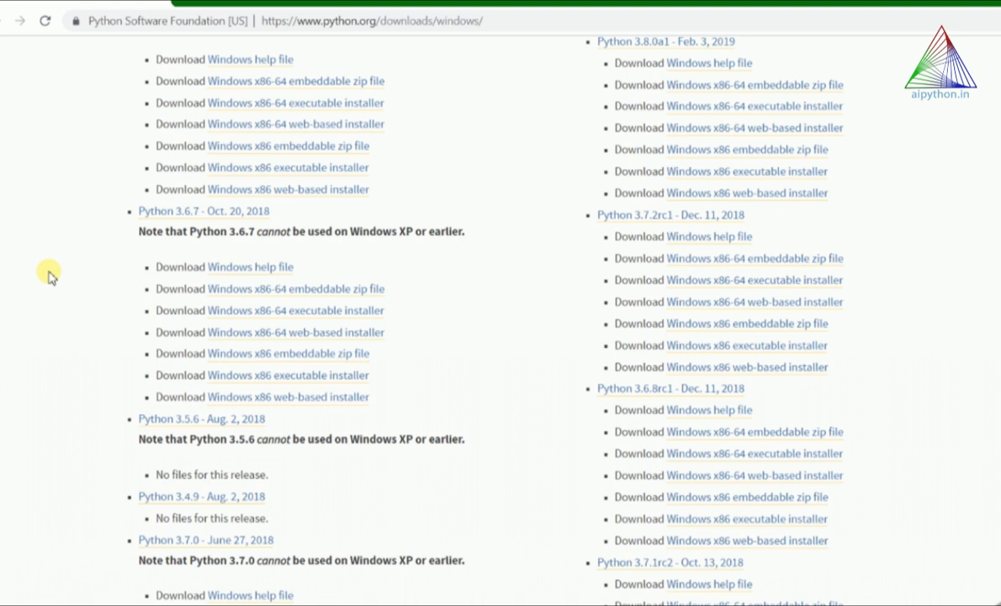
mouse_move(22, 252)
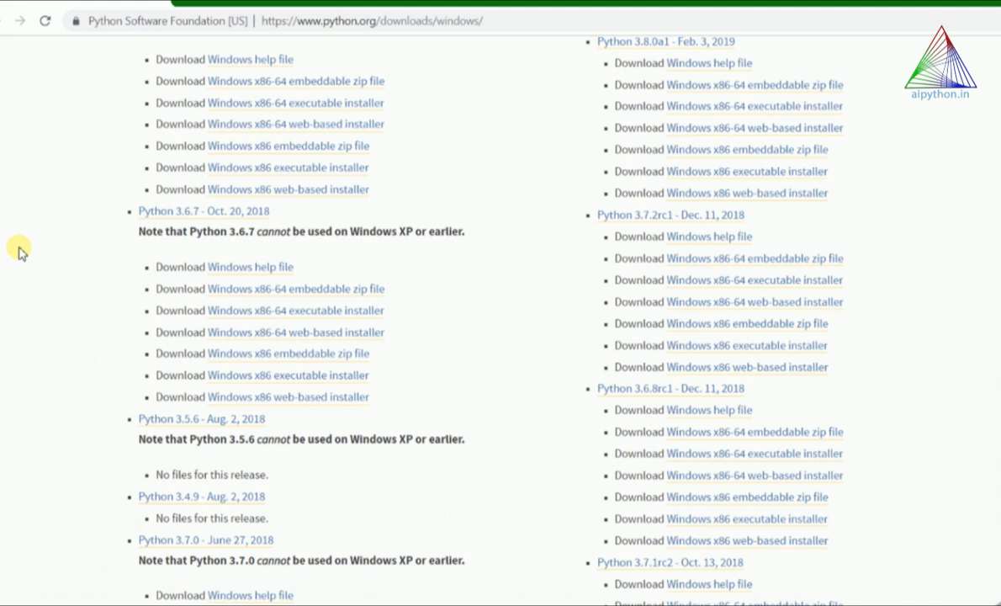
mouse_move(108, 348)
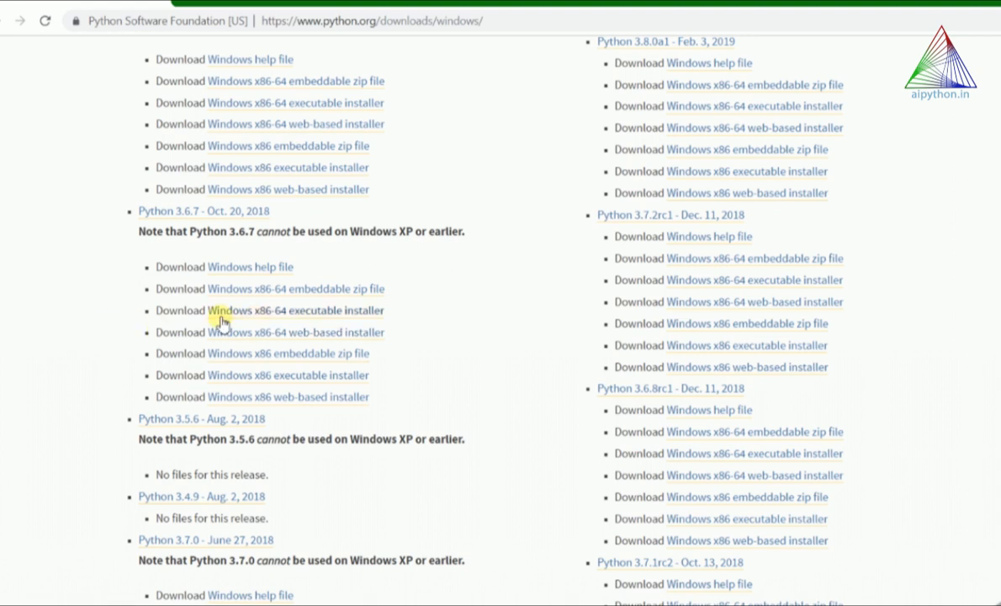
mouse_move(334, 318)
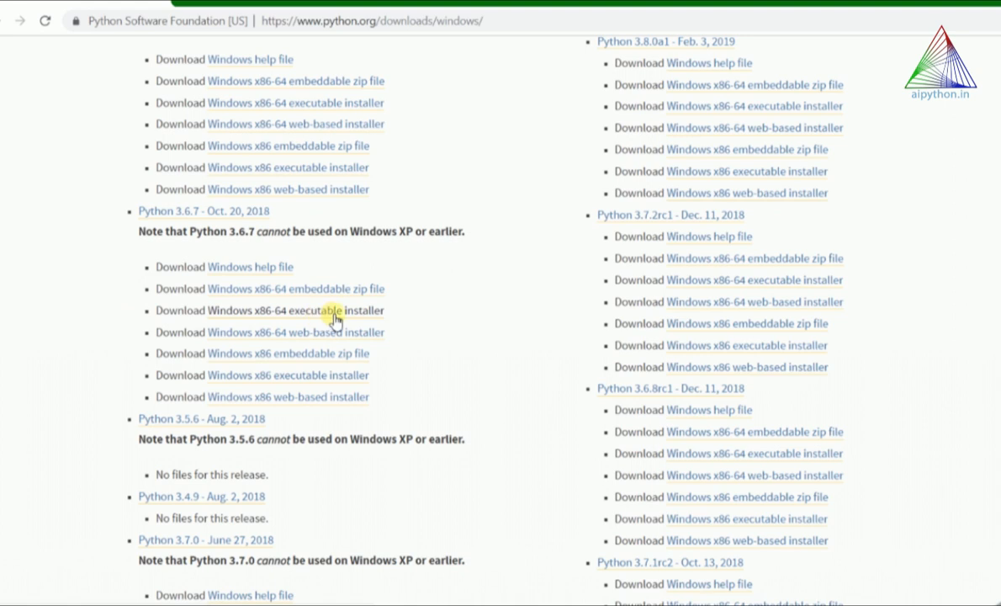
mouse_move(297, 320)
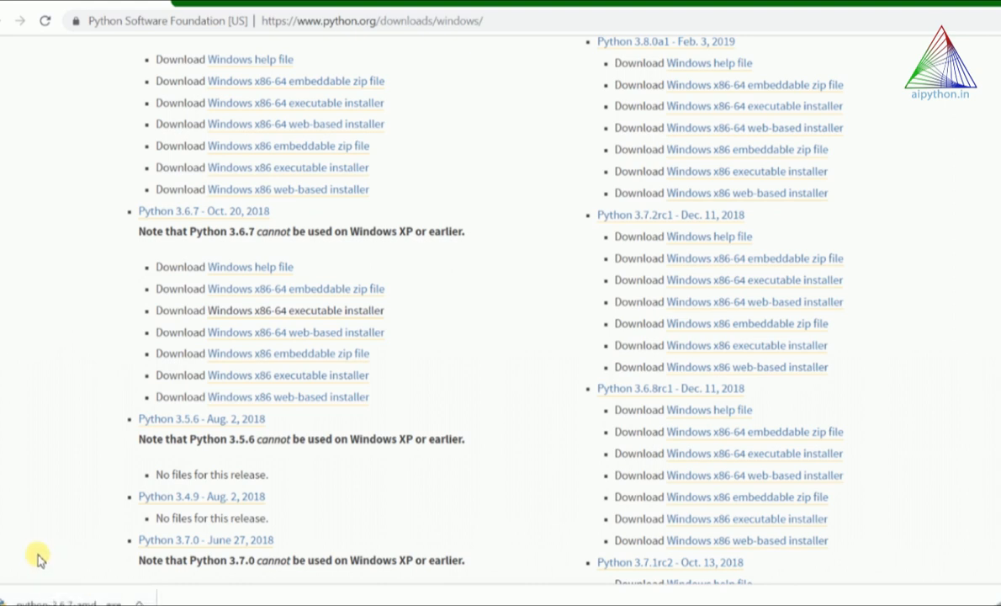
mouse_move(480, 290)
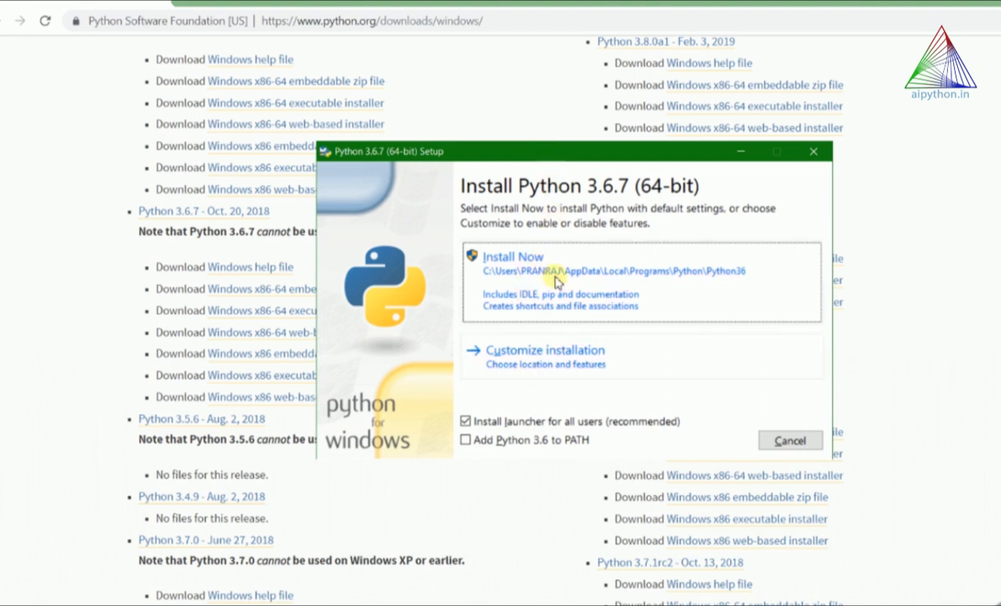
mouse_move(582, 289)
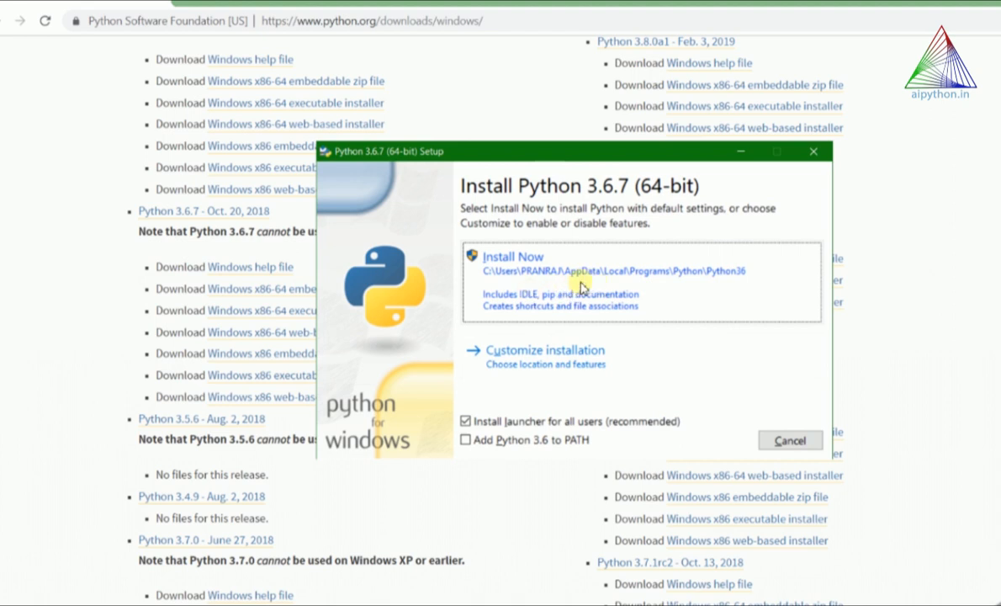
mouse_move(545, 352)
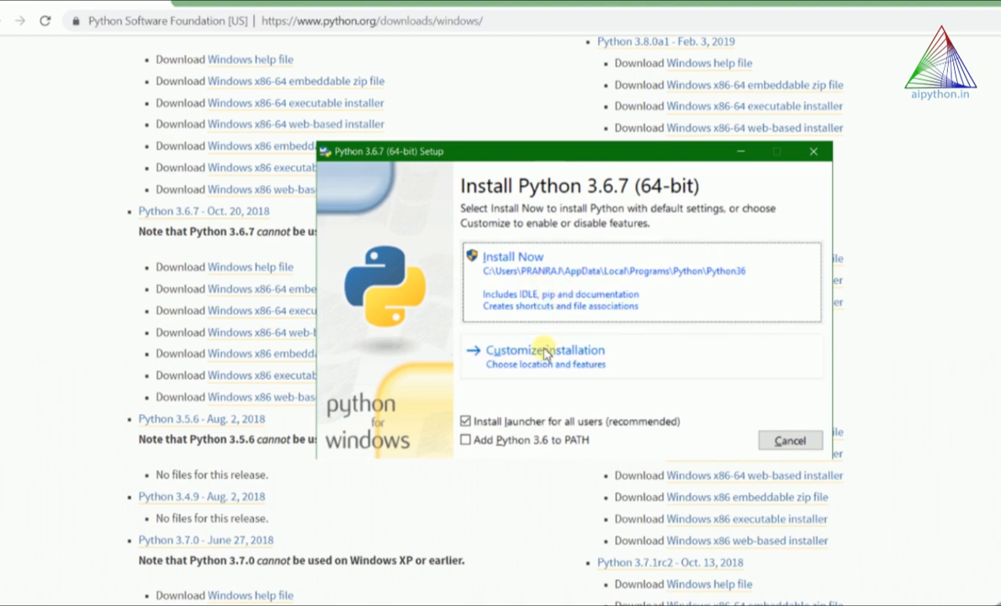
mouse_move(518, 360)
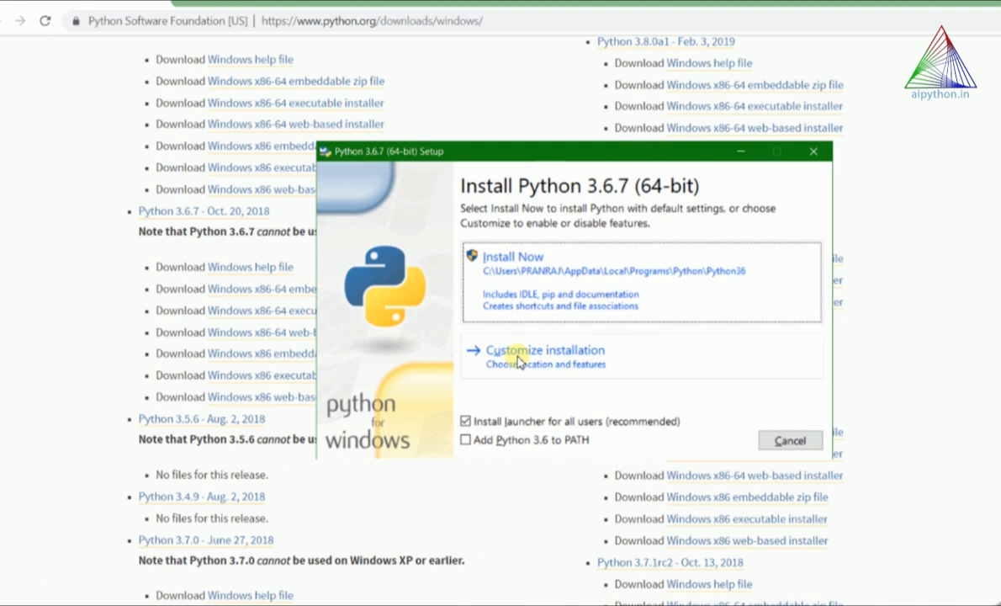
mouse_move(559, 362)
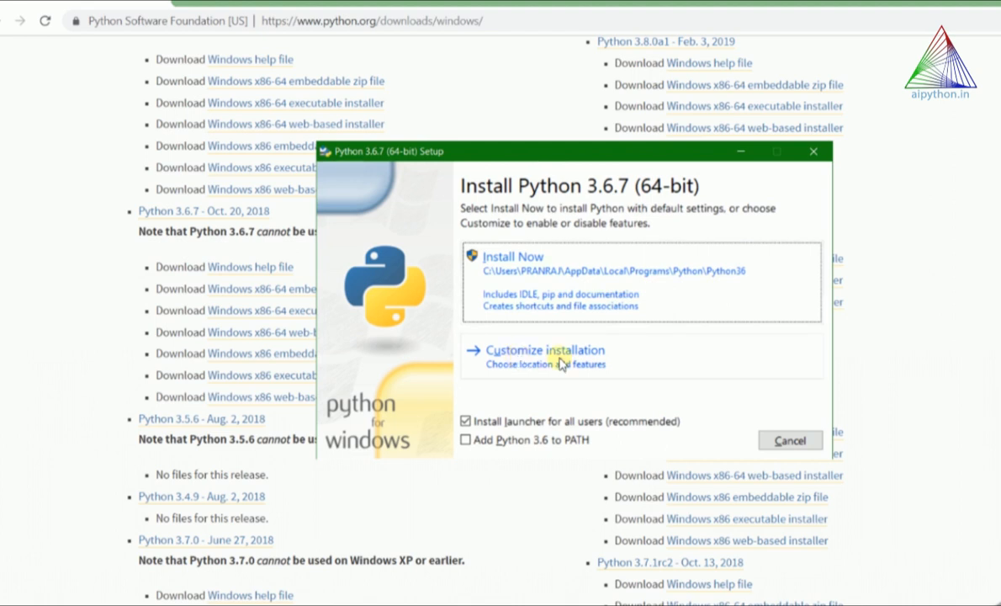
- Choose 'Customize installation' in Python 3.6.7 (64-bit) Setup
click(545, 350)
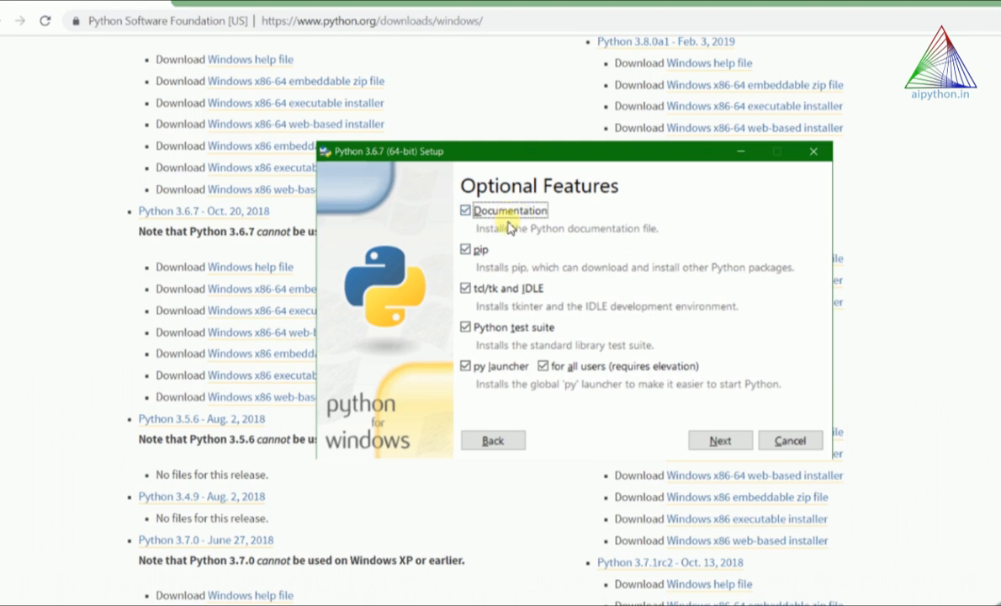
mouse_move(580, 210)
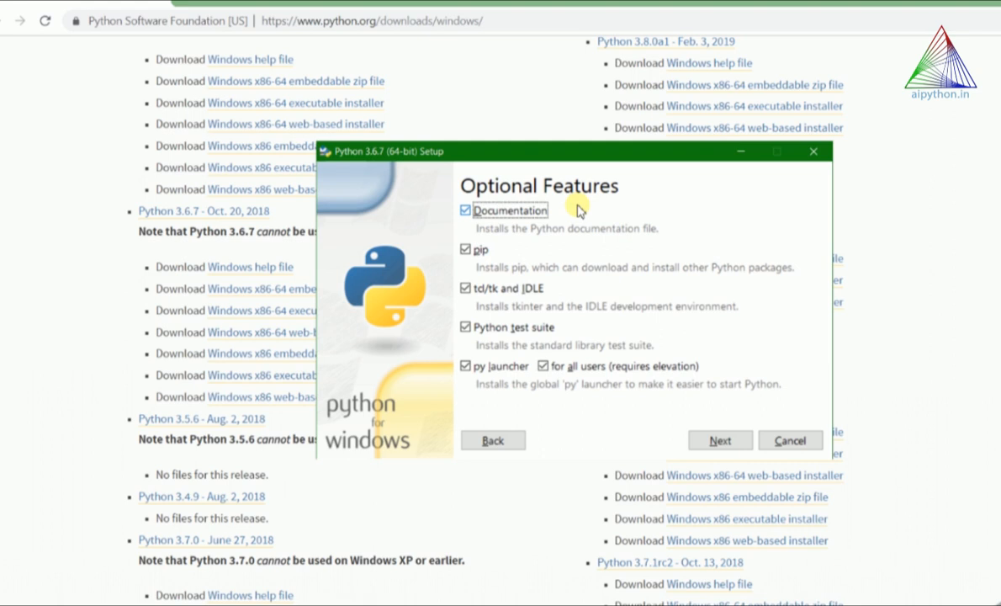
mouse_move(540, 342)
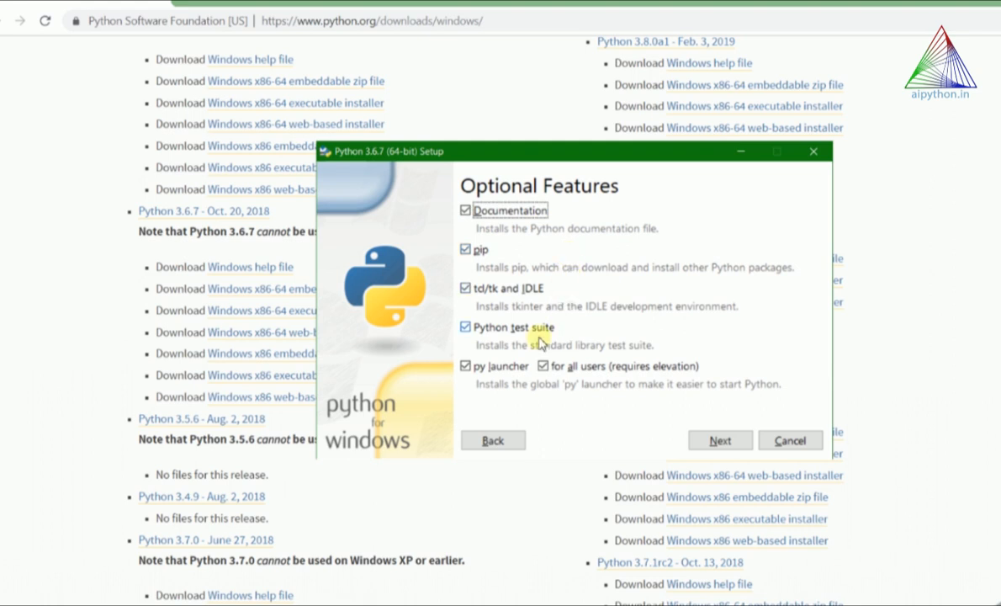
mouse_move(557, 317)
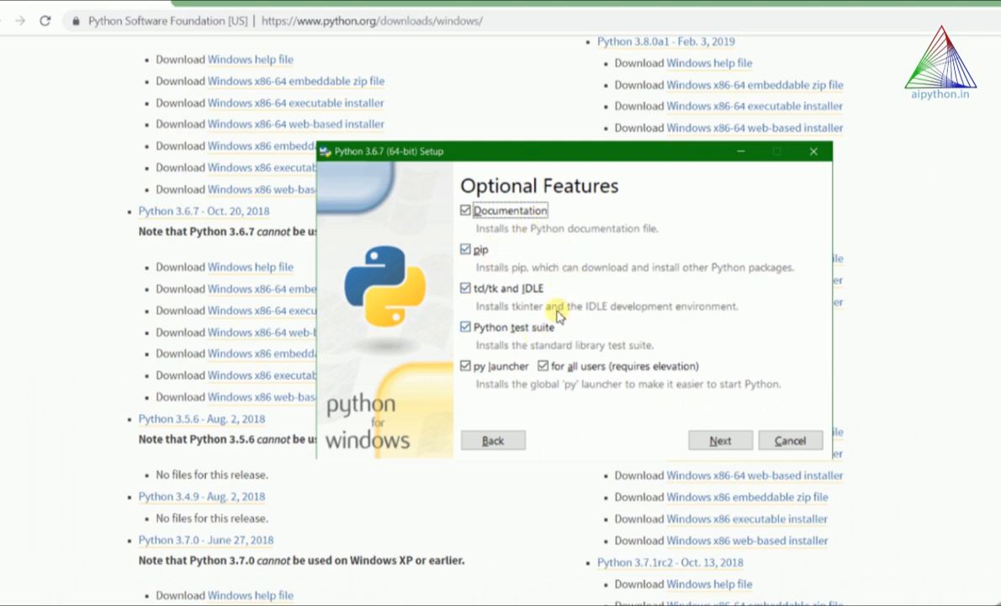
mouse_move(501, 316)
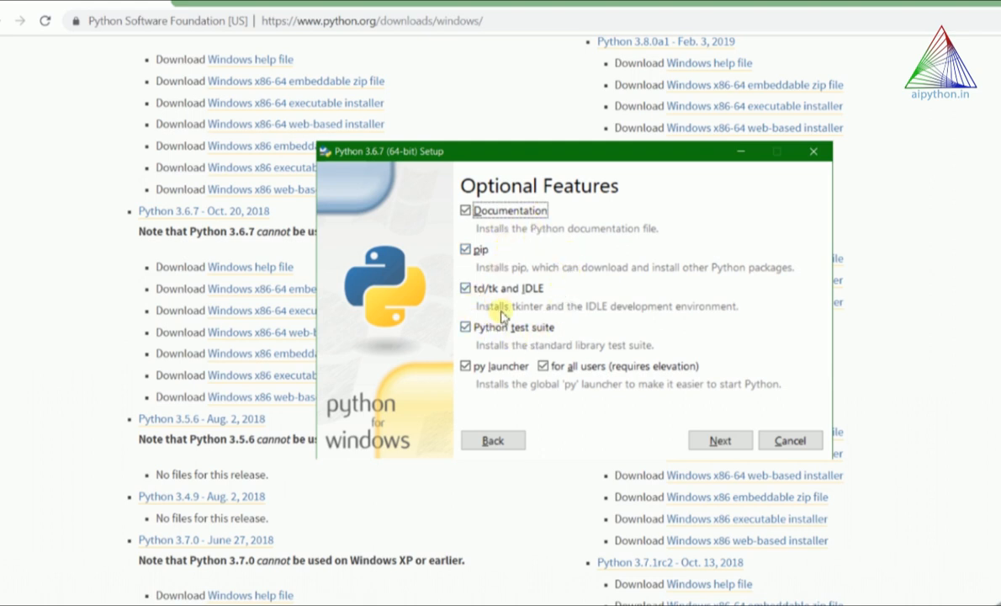
mouse_move(537, 406)
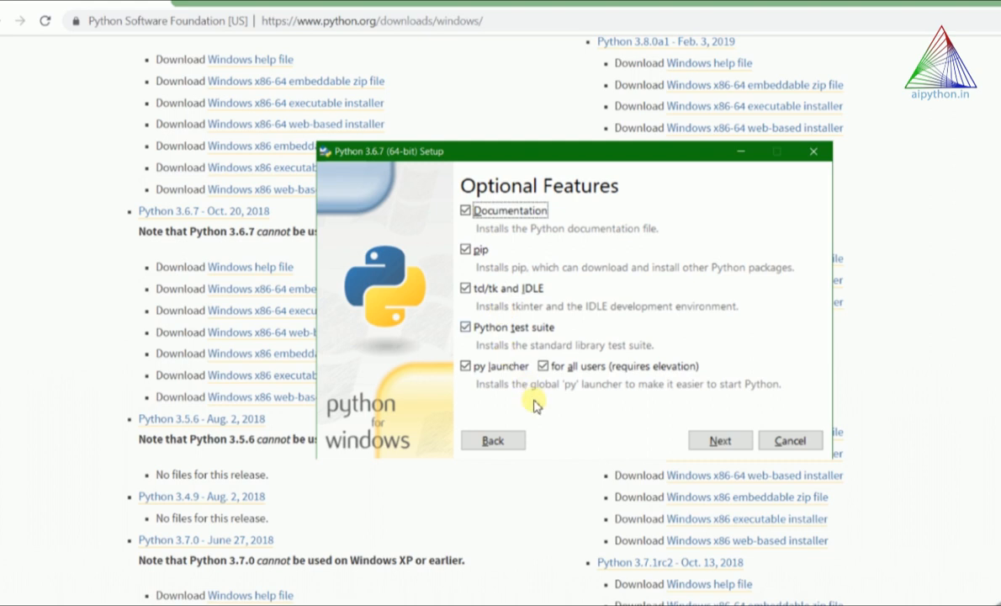
mouse_move(664, 441)
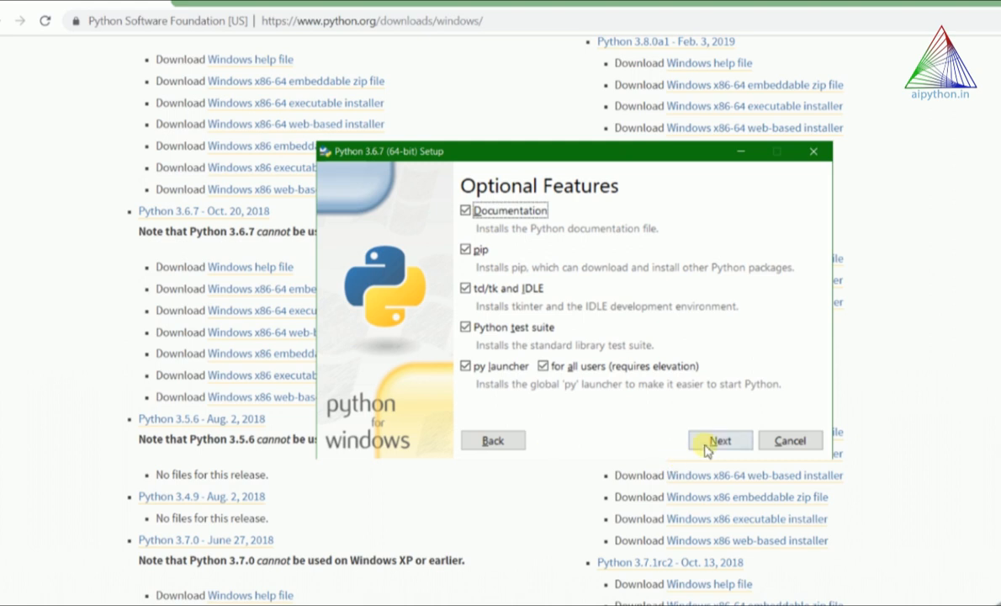
- Keep all optional features (documentation, pip, tcl/tk, IDLE, test suite) and continue to Advanced Options
click(721, 441)
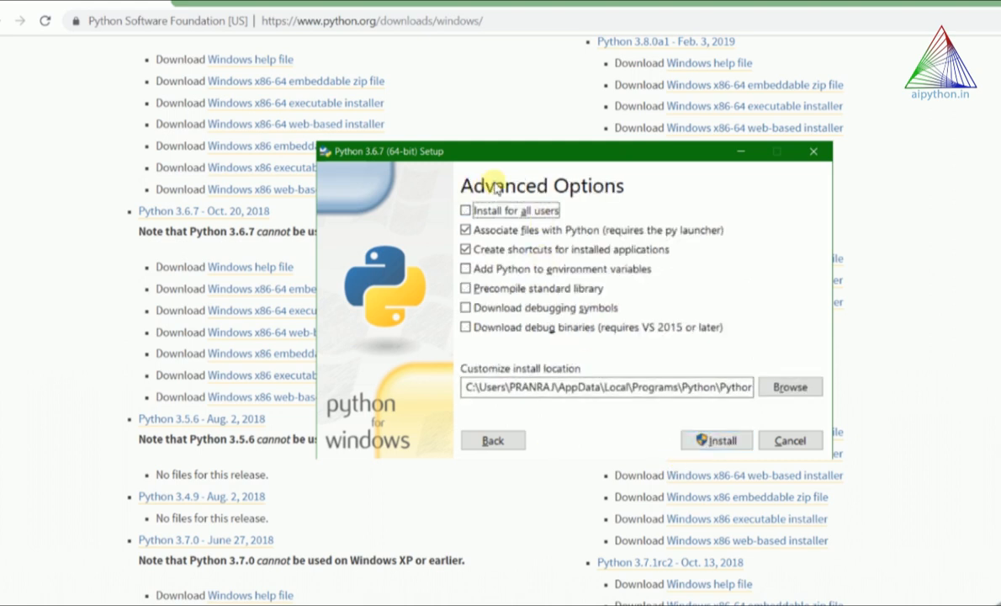
mouse_move(522, 205)
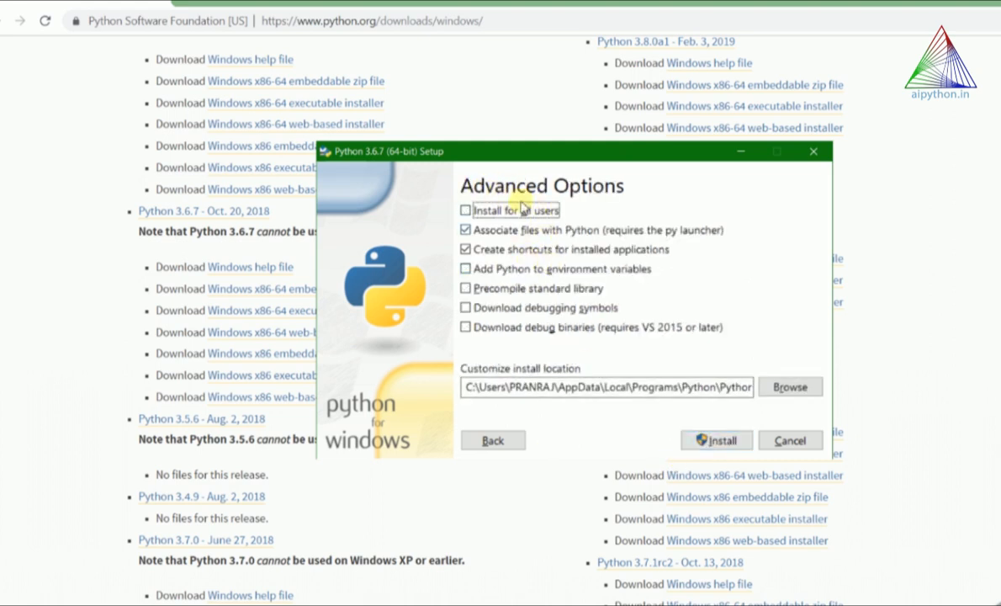
mouse_move(620, 242)
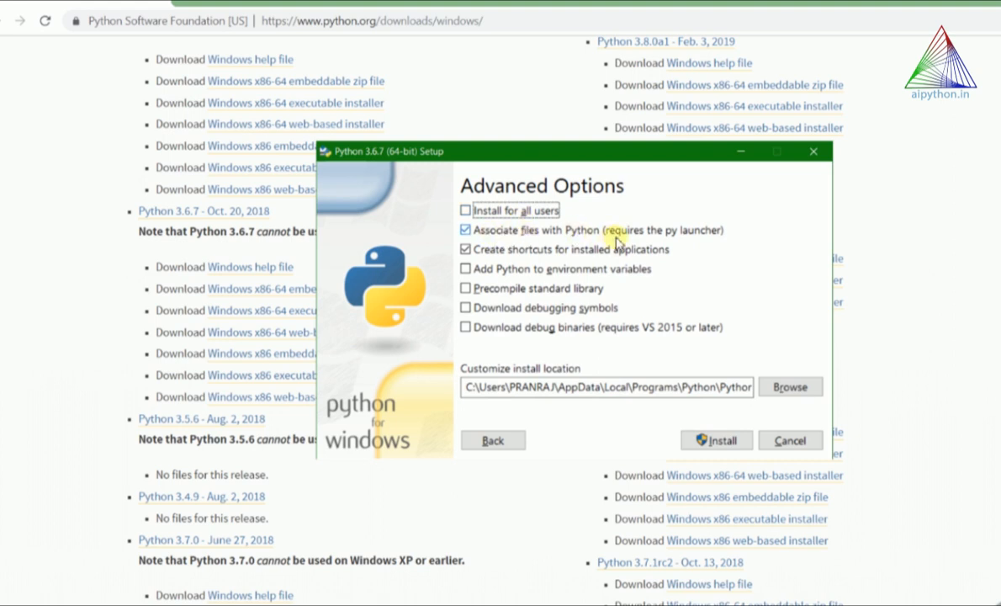
mouse_move(502, 253)
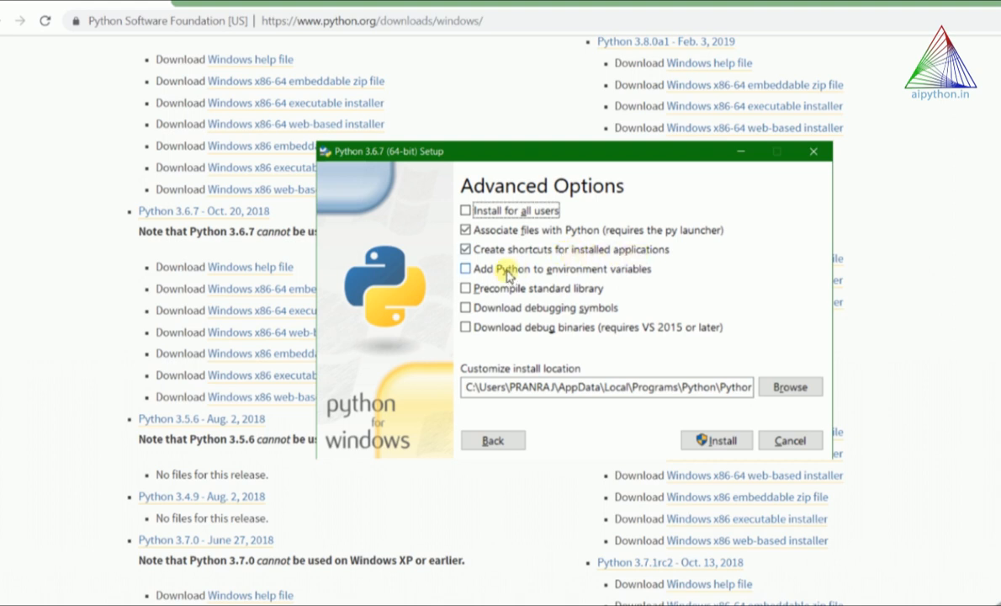
- Enable 'Add Python to environment variables' in Advanced Options
click(465, 270)
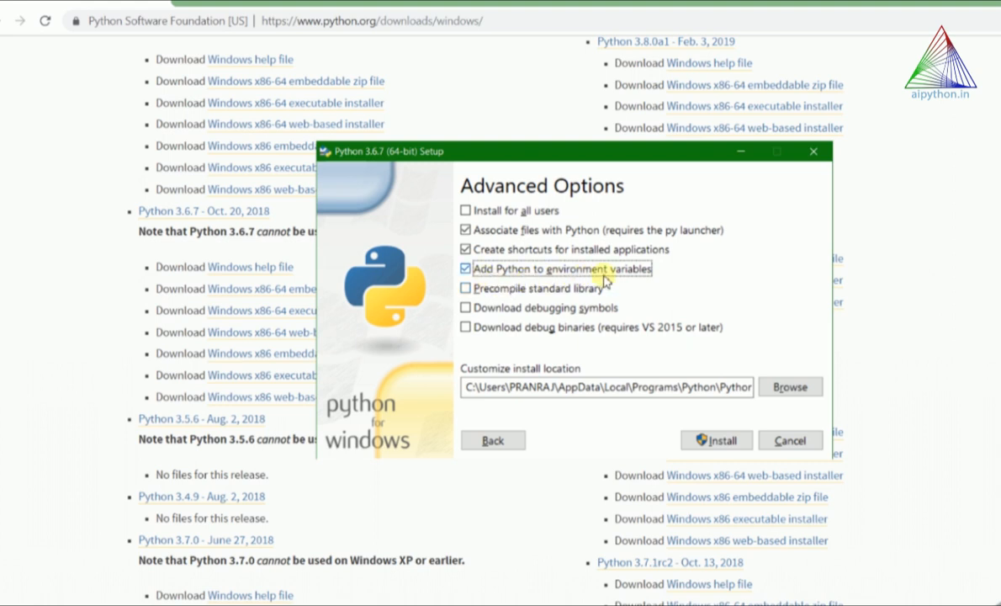
mouse_move(576, 289)
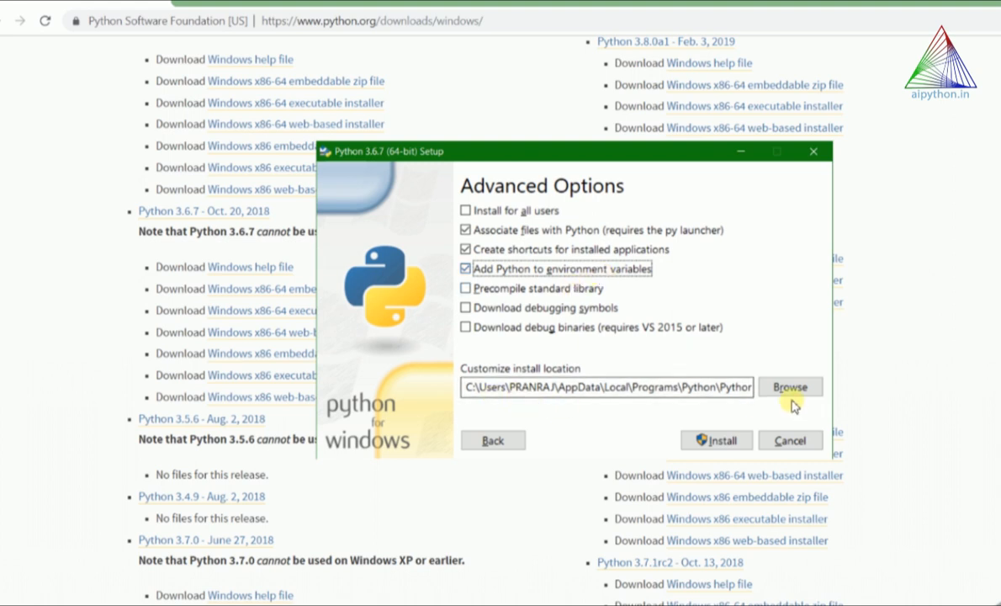
- Set the install location to a new C:\Python367 folder via the folder browser
click(789, 385)
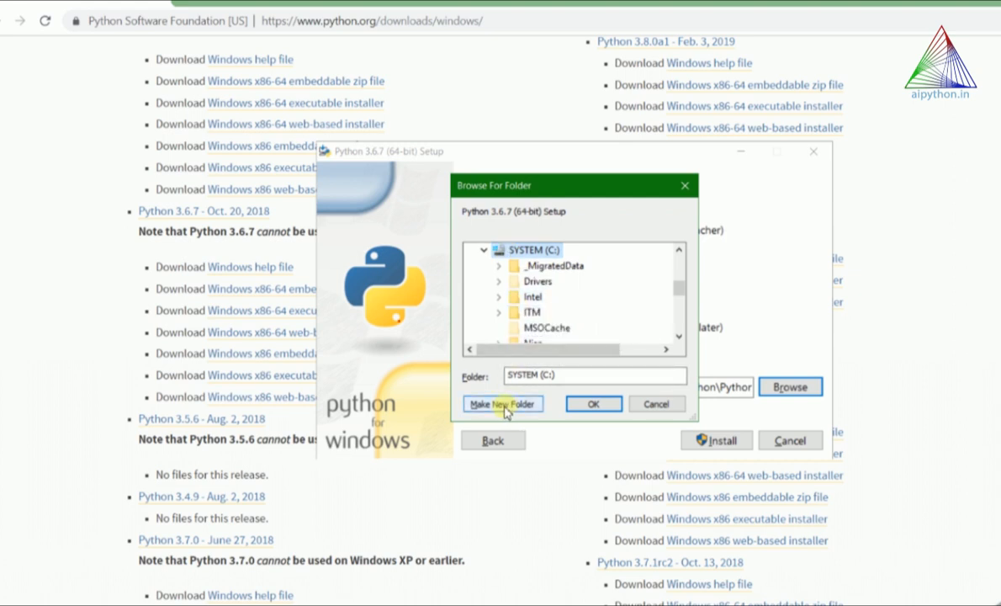
click(502, 404)
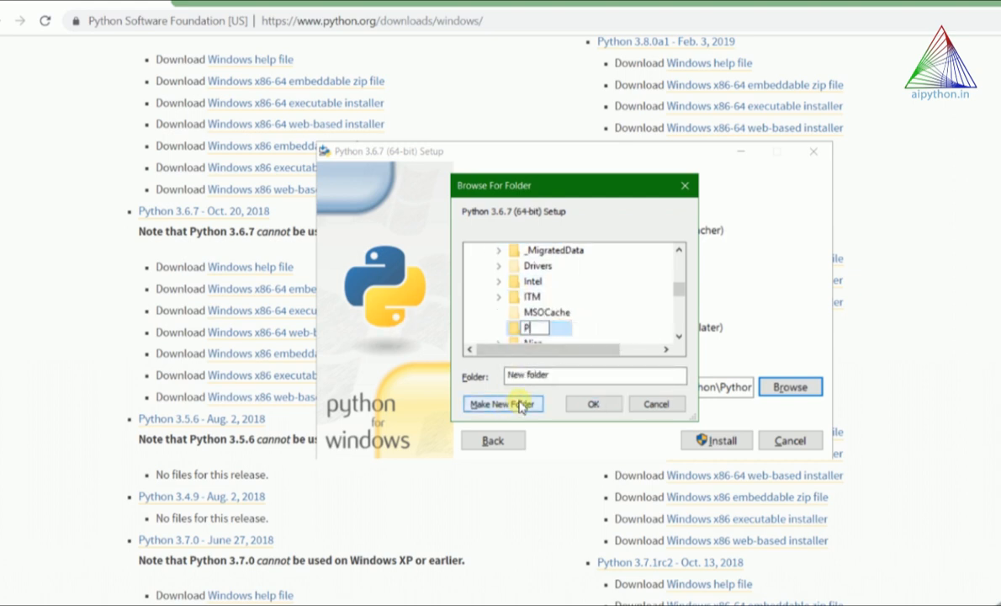
text(ython)
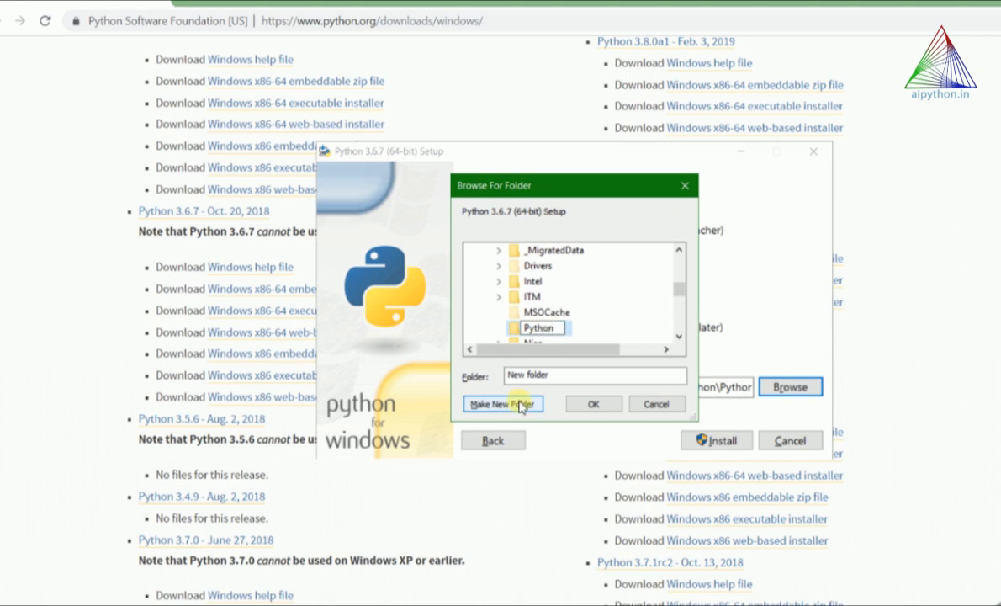
text(36)
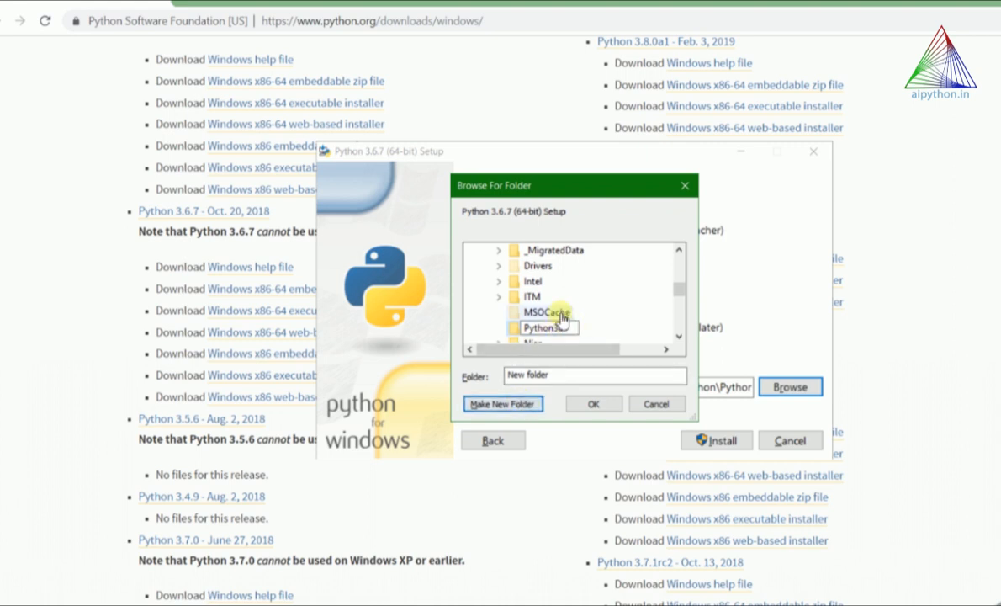
click(547, 326)
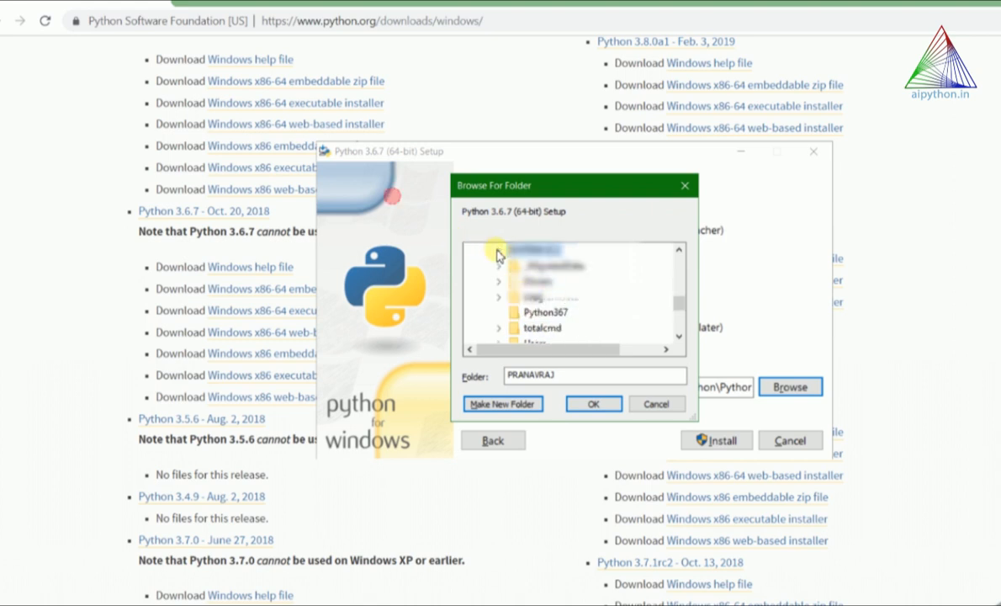
click(545, 311)
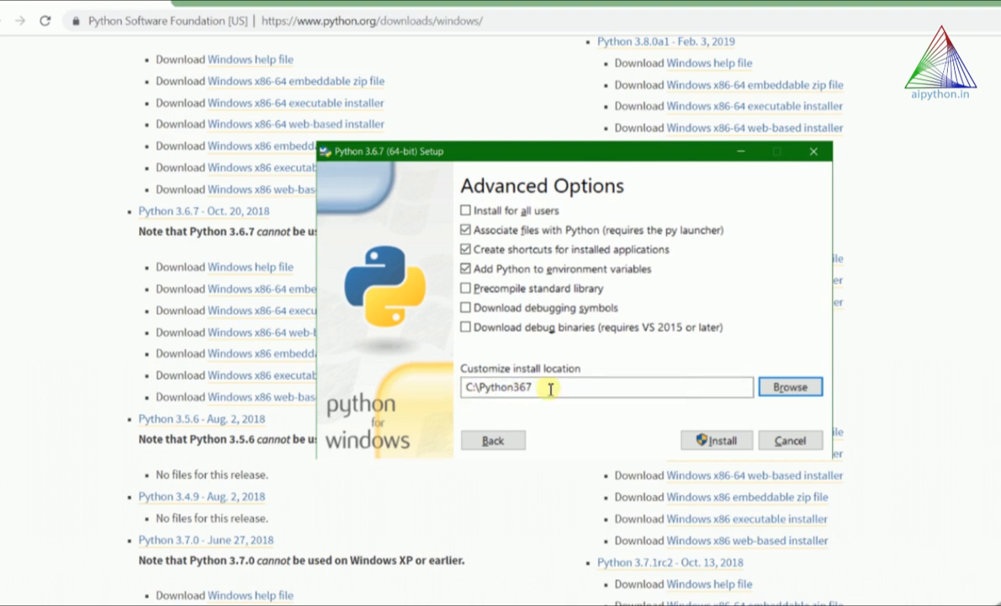
- Start installing Python 3.6.7 with the chosen settings
click(717, 441)
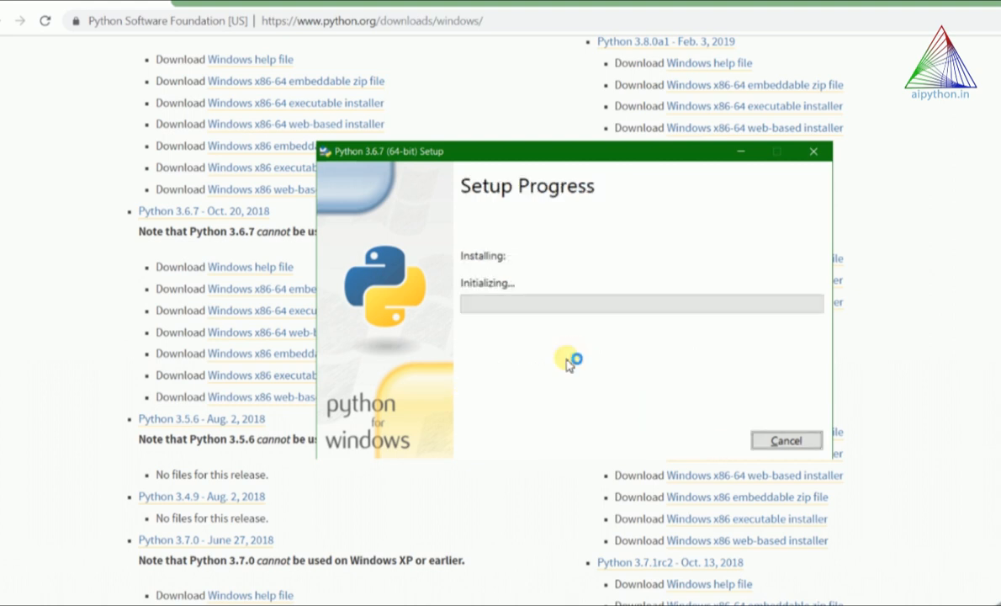
mouse_move(512, 405)
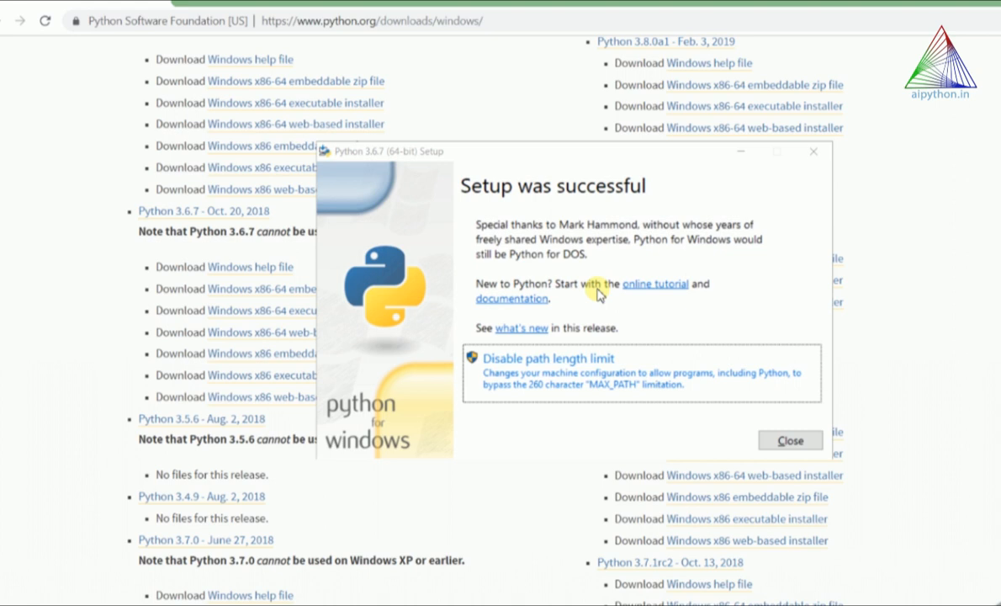
mouse_move(508, 394)
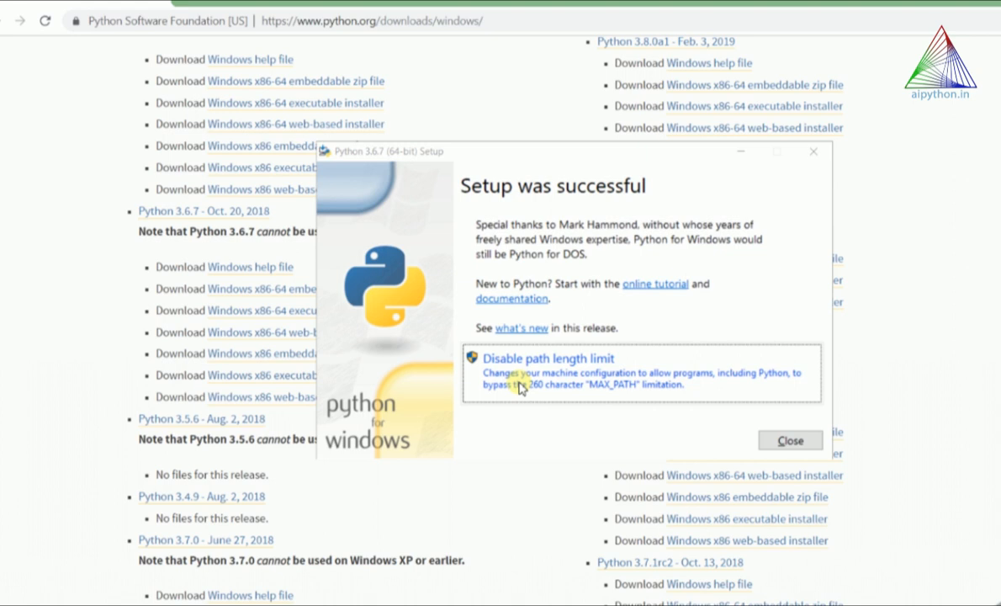
mouse_move(528, 394)
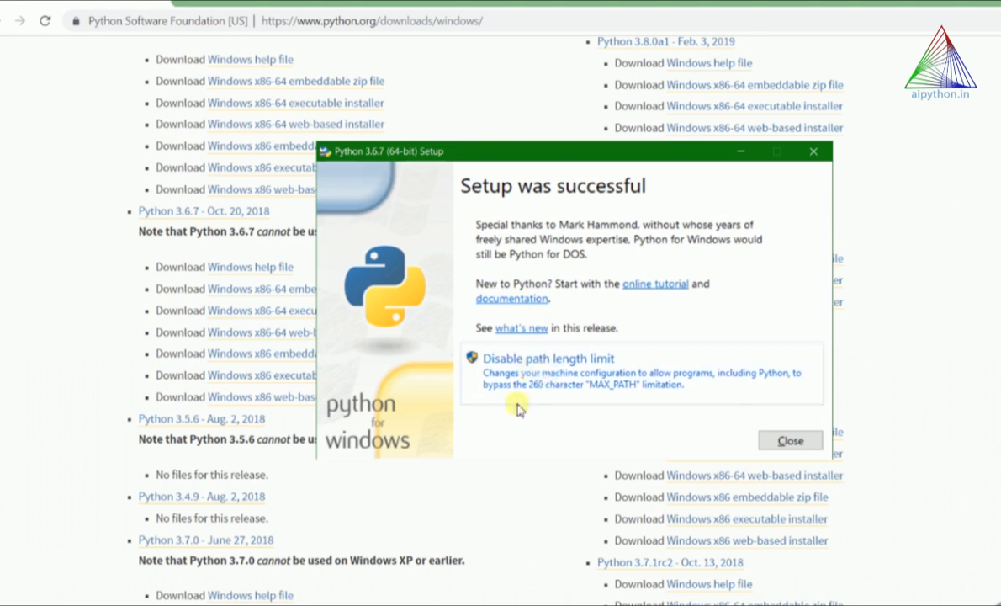
- Disable the 260-character path length limit and move the setup window up and left
click(548, 356)
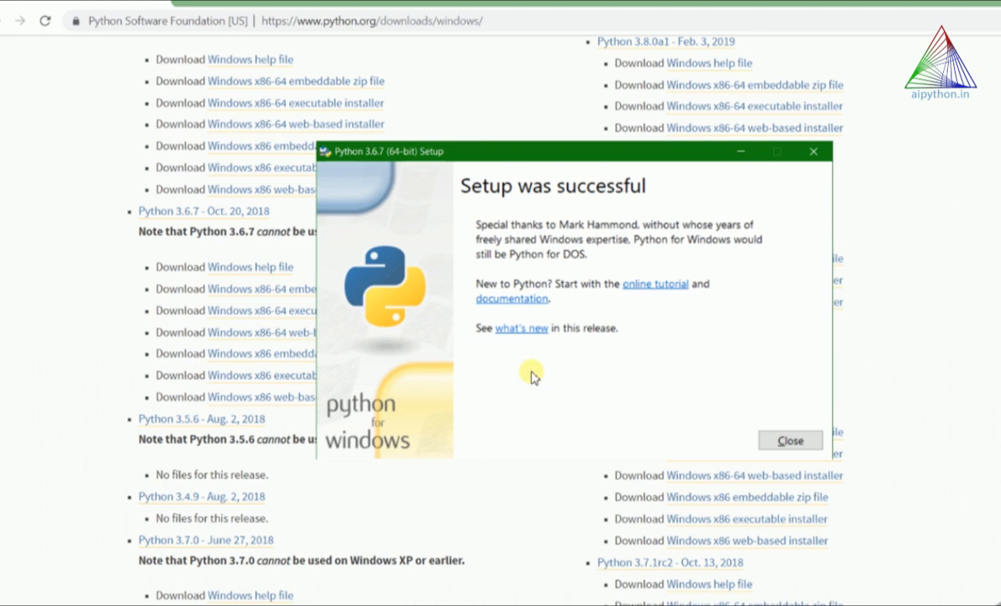
mouse_move(619, 149)
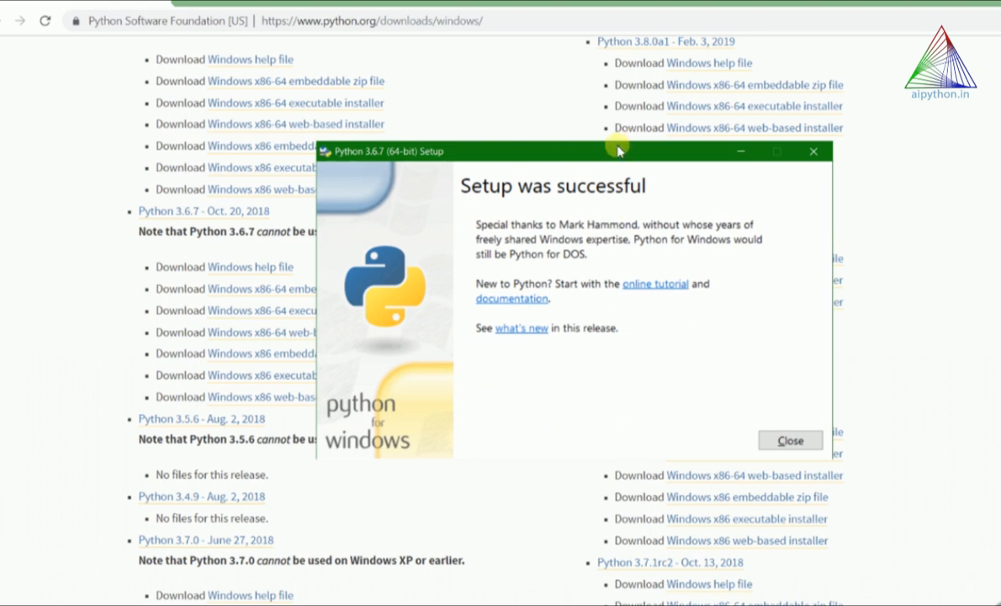
drag(619, 151, 589, 99)
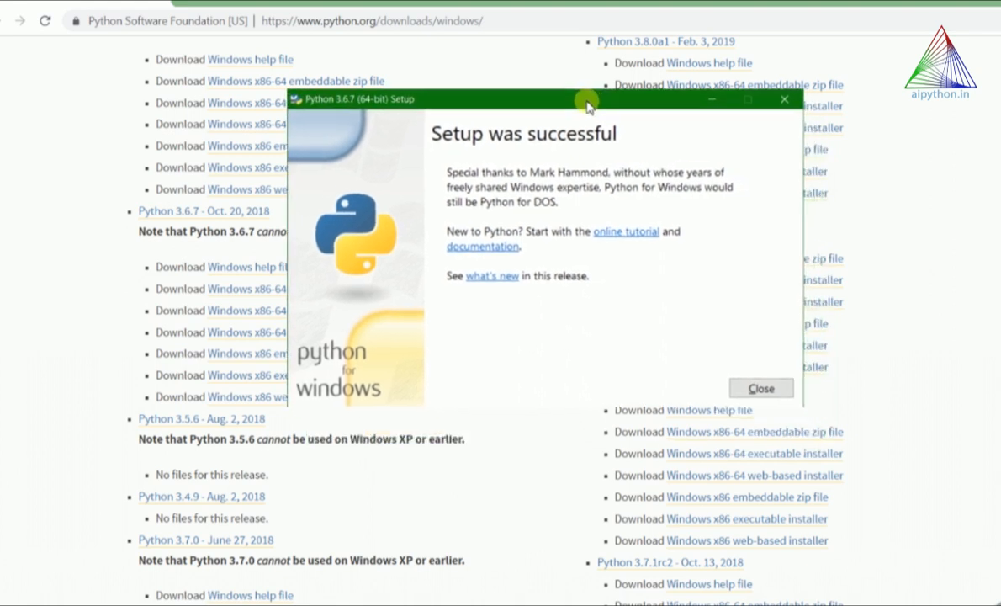
mouse_move(563, 343)
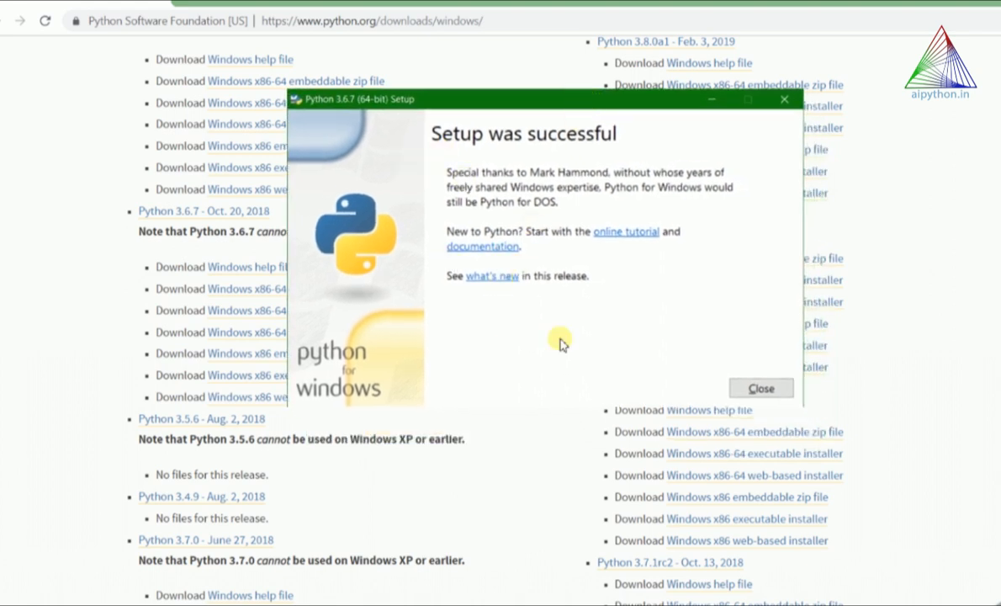